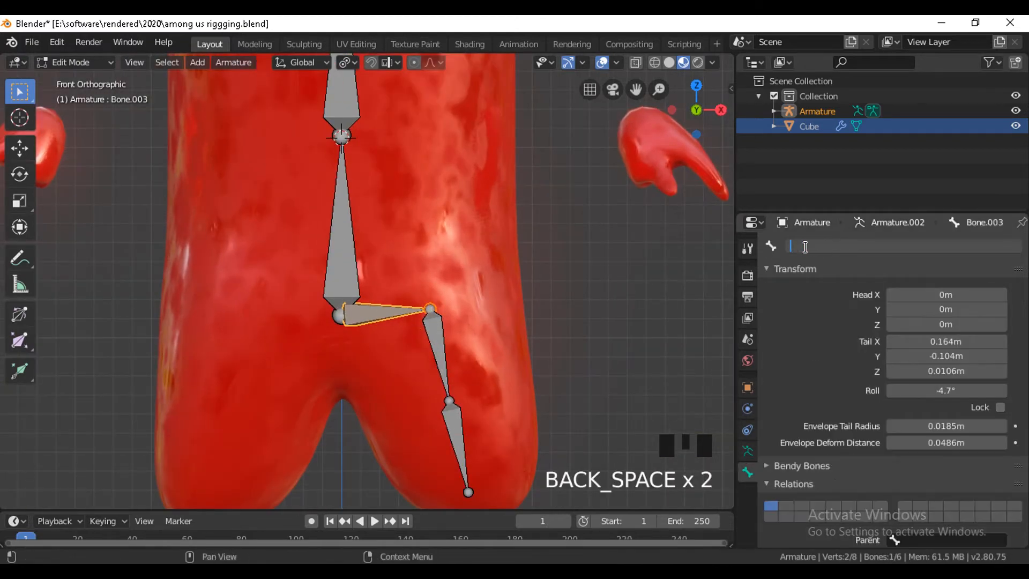
- Rename the selected leg bone to 'leg' in the Bone properties
text(leg)
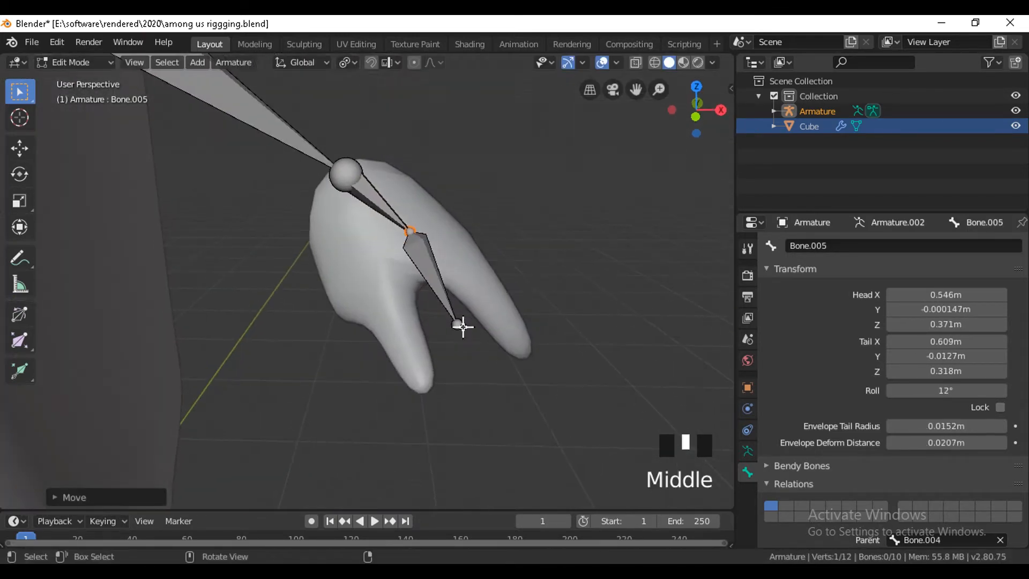
- Extrude a finger bone, parent it Connected to hand_L, and name it 'thumb'
key(s)
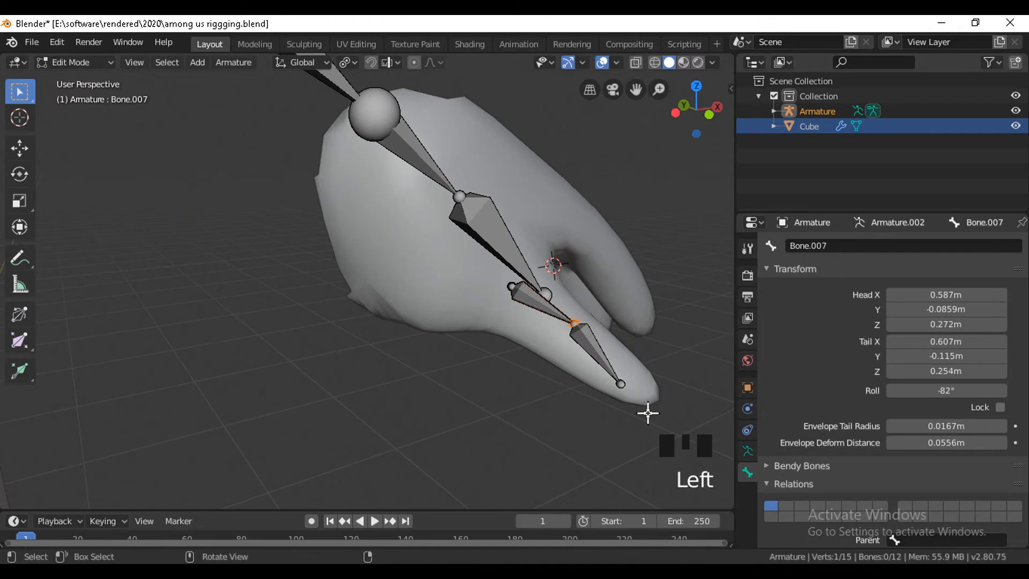
key(ctrl+p)
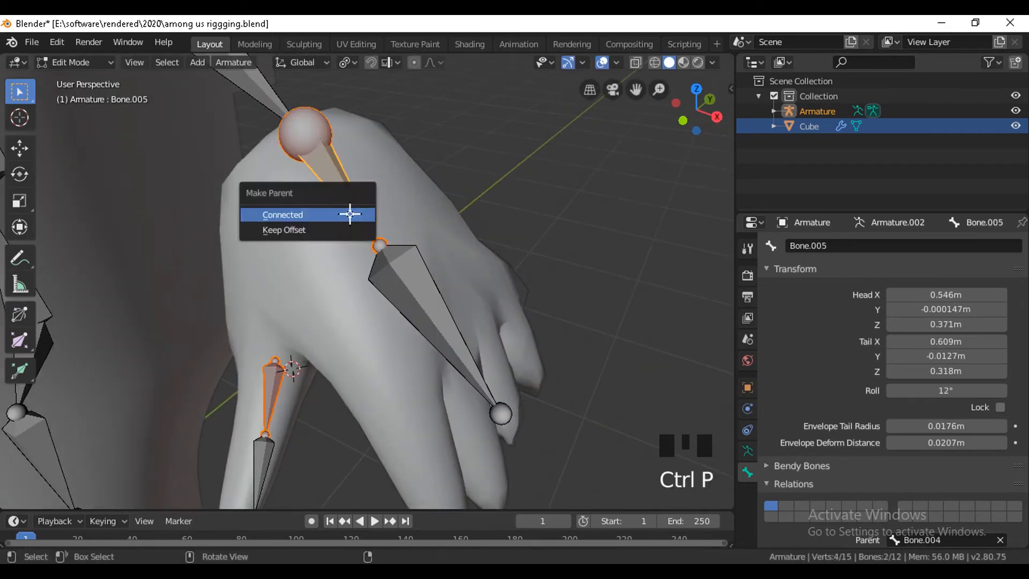
click(281, 214)
text(fin)
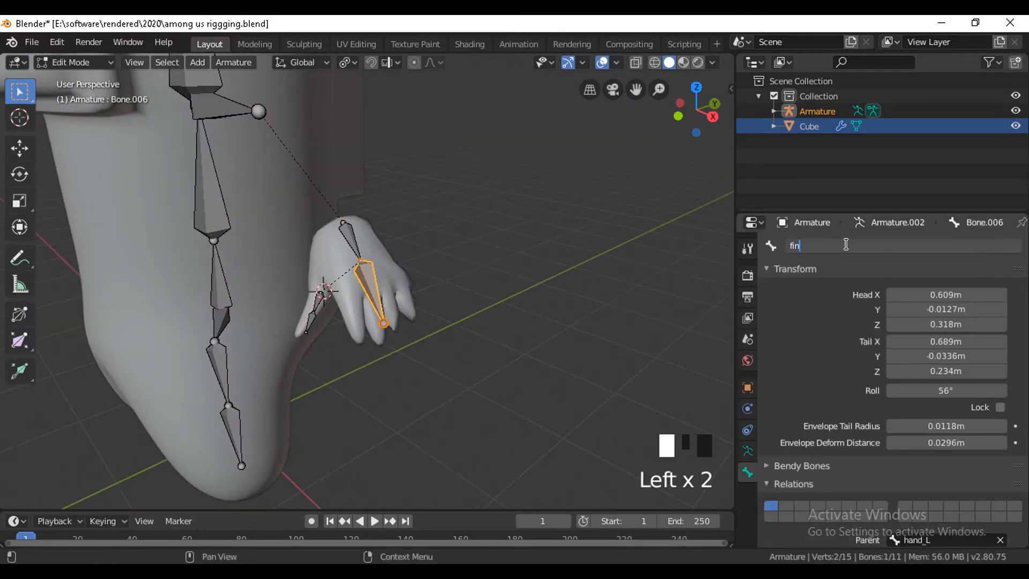
text(thumb2_L)
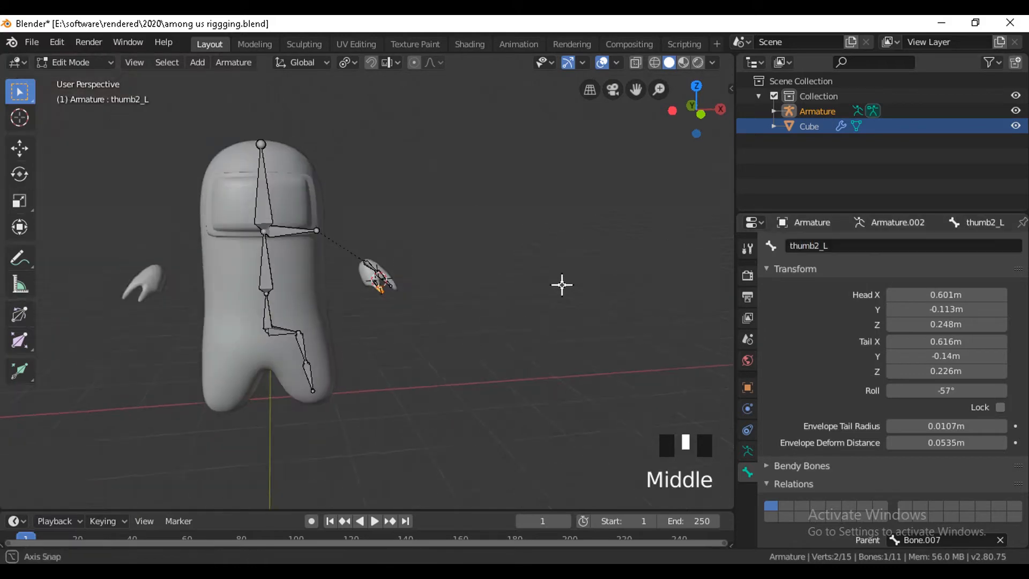
scroll(down, 3)
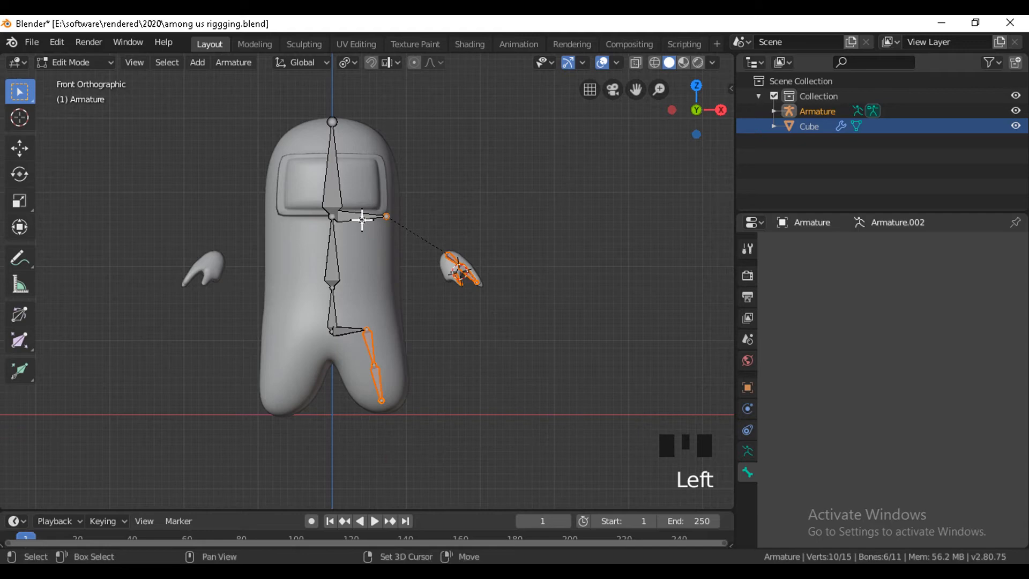
- Select the left-side bones and symmetrize them to create matching right-side bones
click(361, 217)
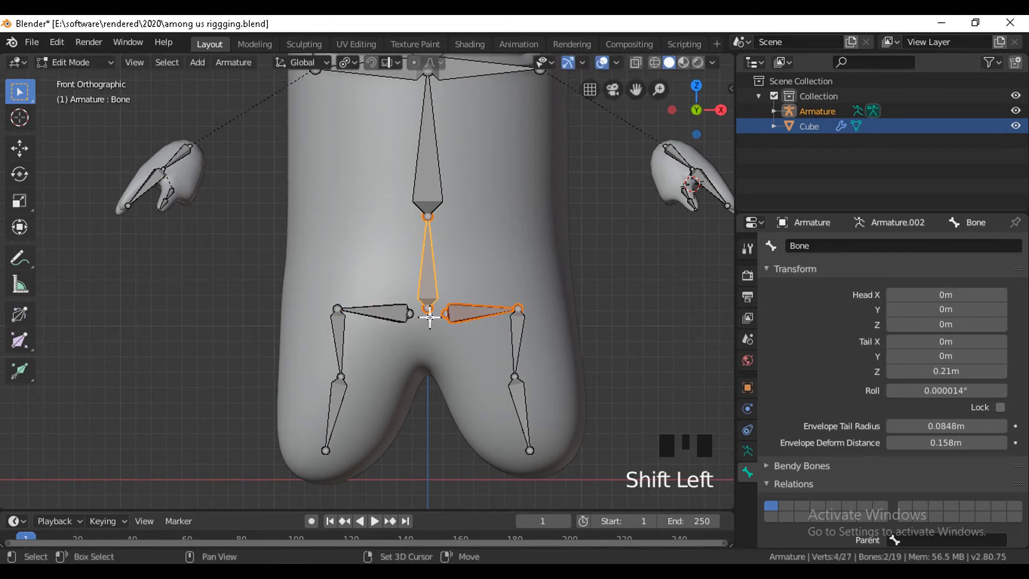
- Parent the hip bones to the spine with Keep Offset and leave bone editing
key(ctrl+p)
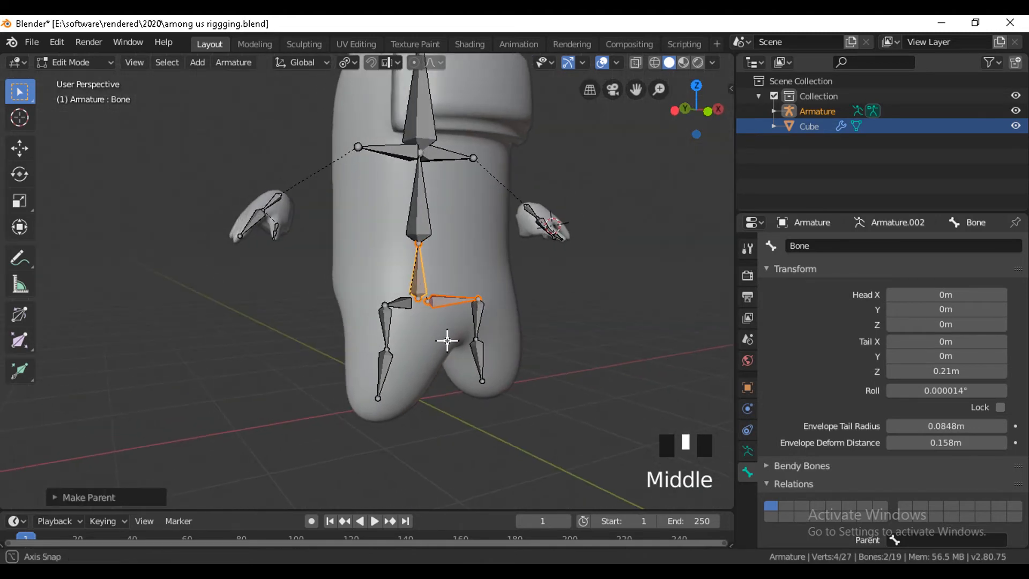
key(KP_1)
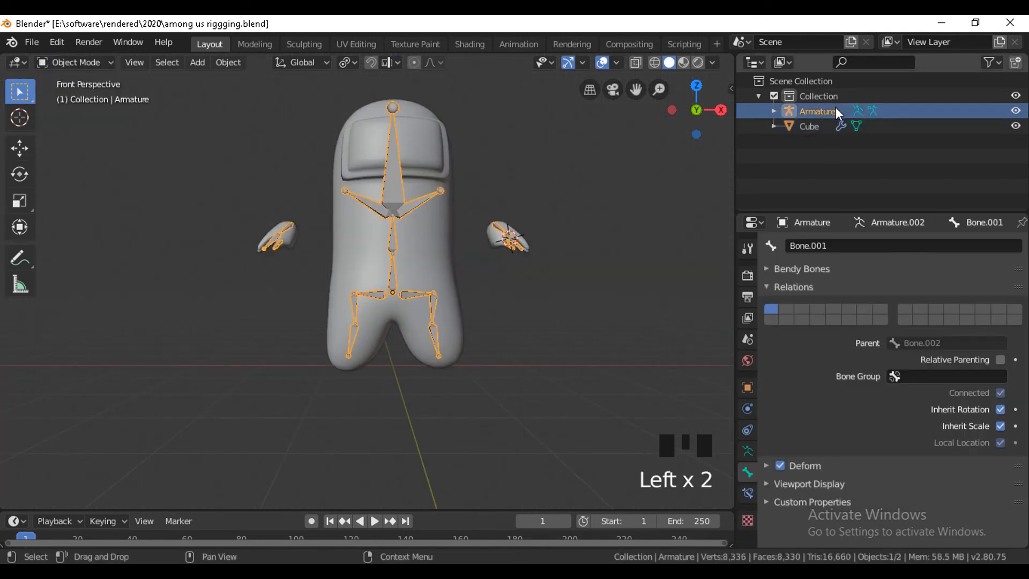
- Parent the Cube mesh to the Armature with automatic weights and enter Pose Mode
key(ctrl+p)
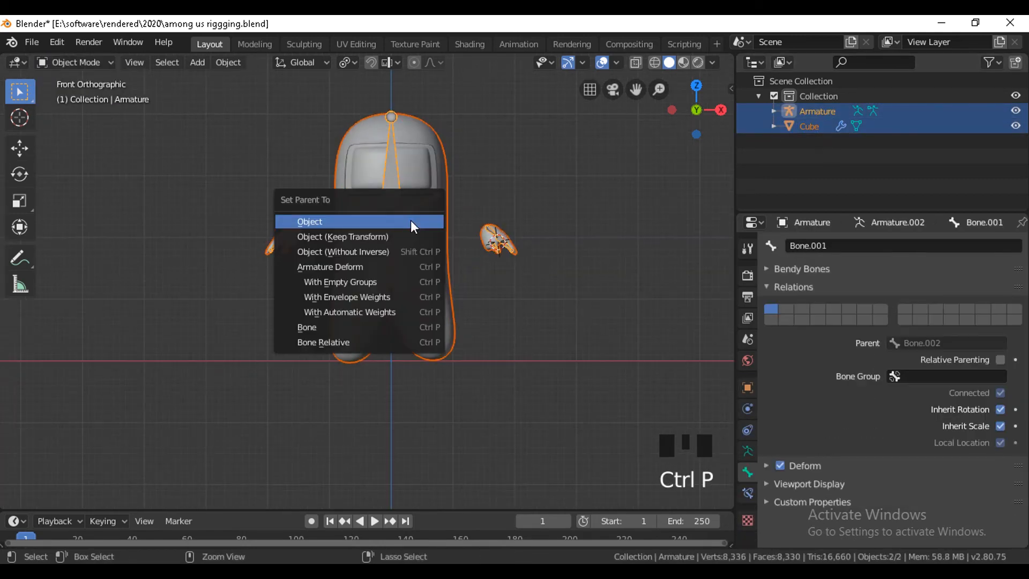
click(308, 221)
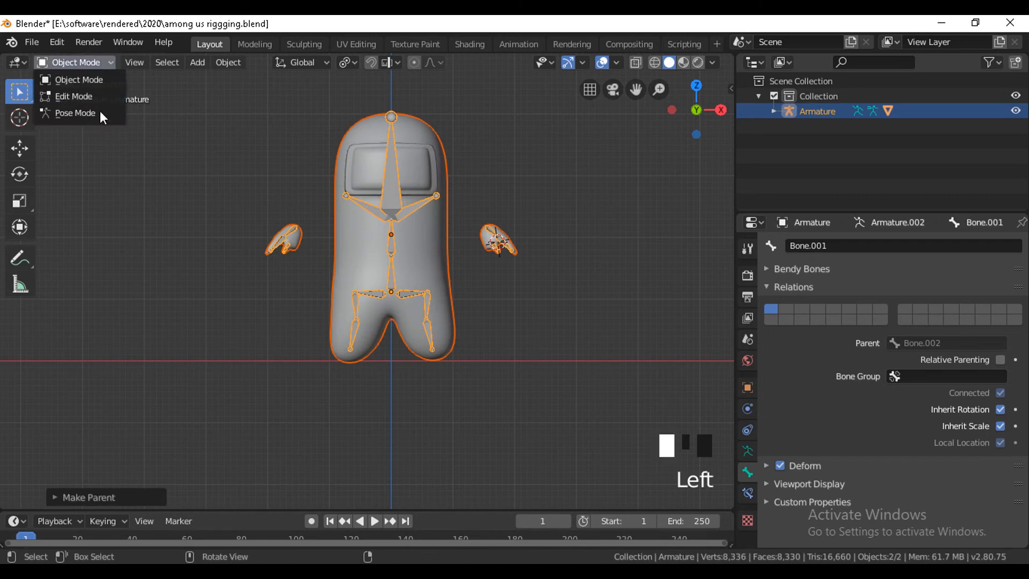
click(75, 112)
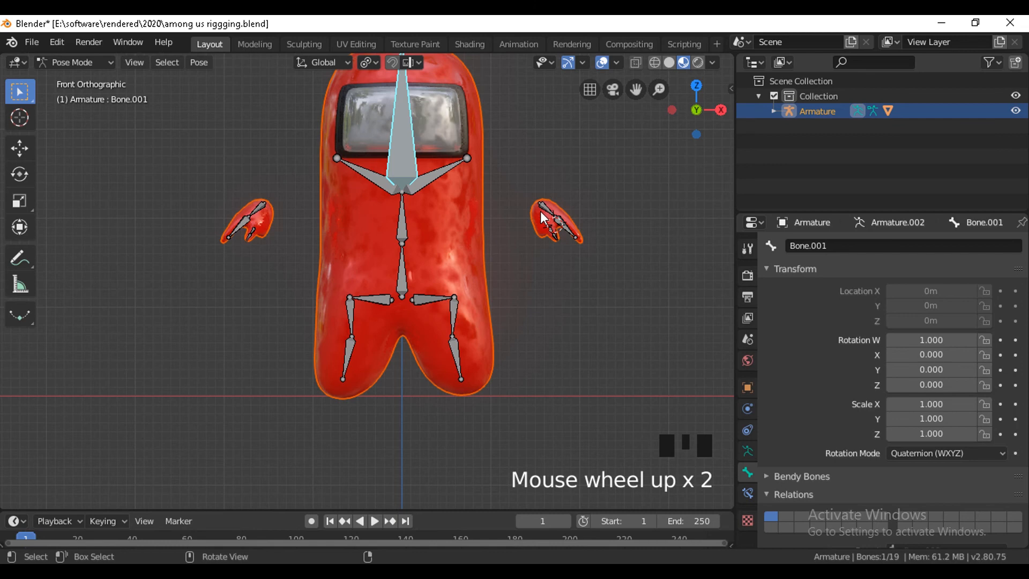
- Rotate the shoulder_L bone to swing the left arm and hand
key(r)
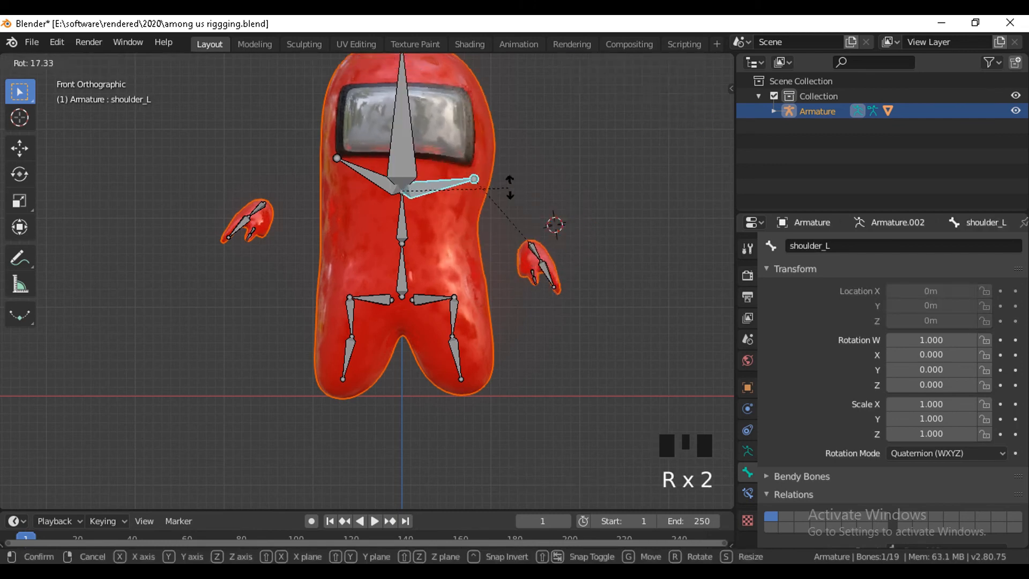